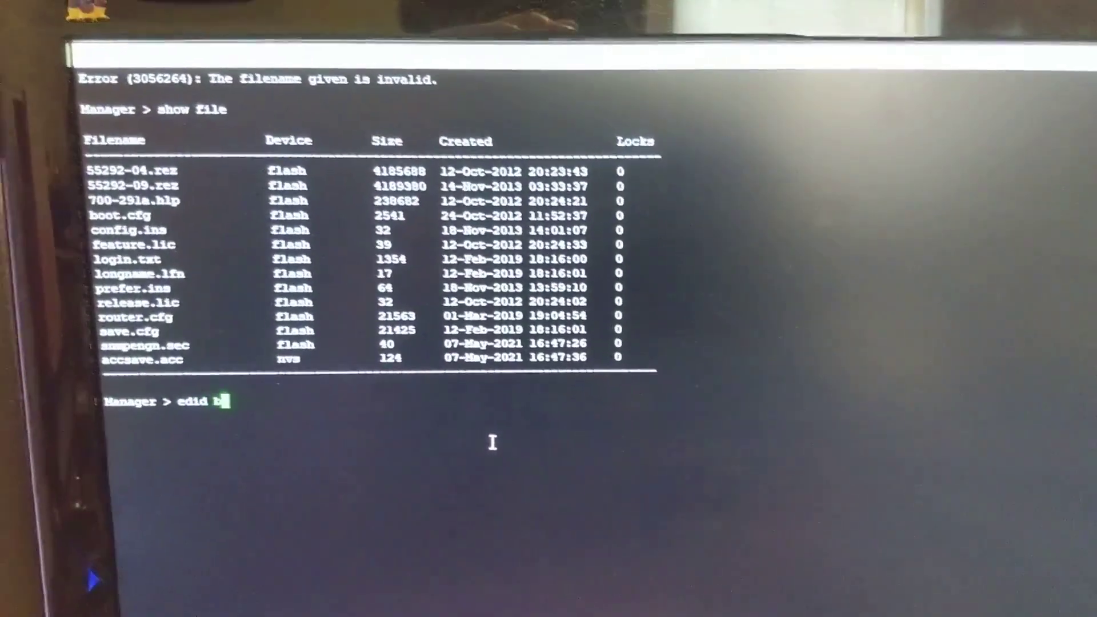
text(oot.cf)
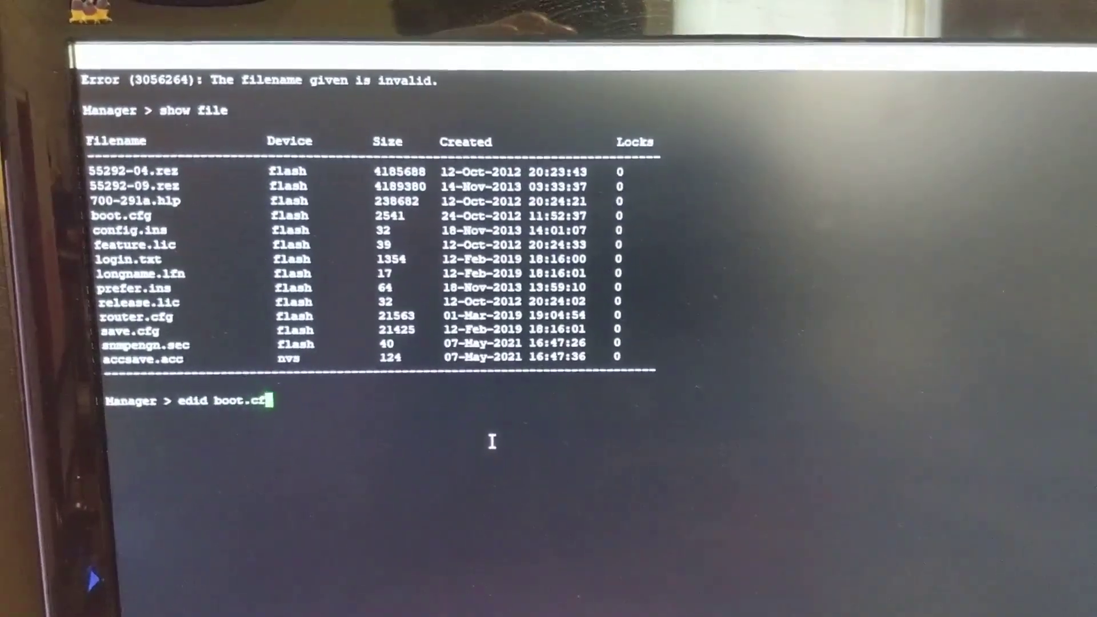